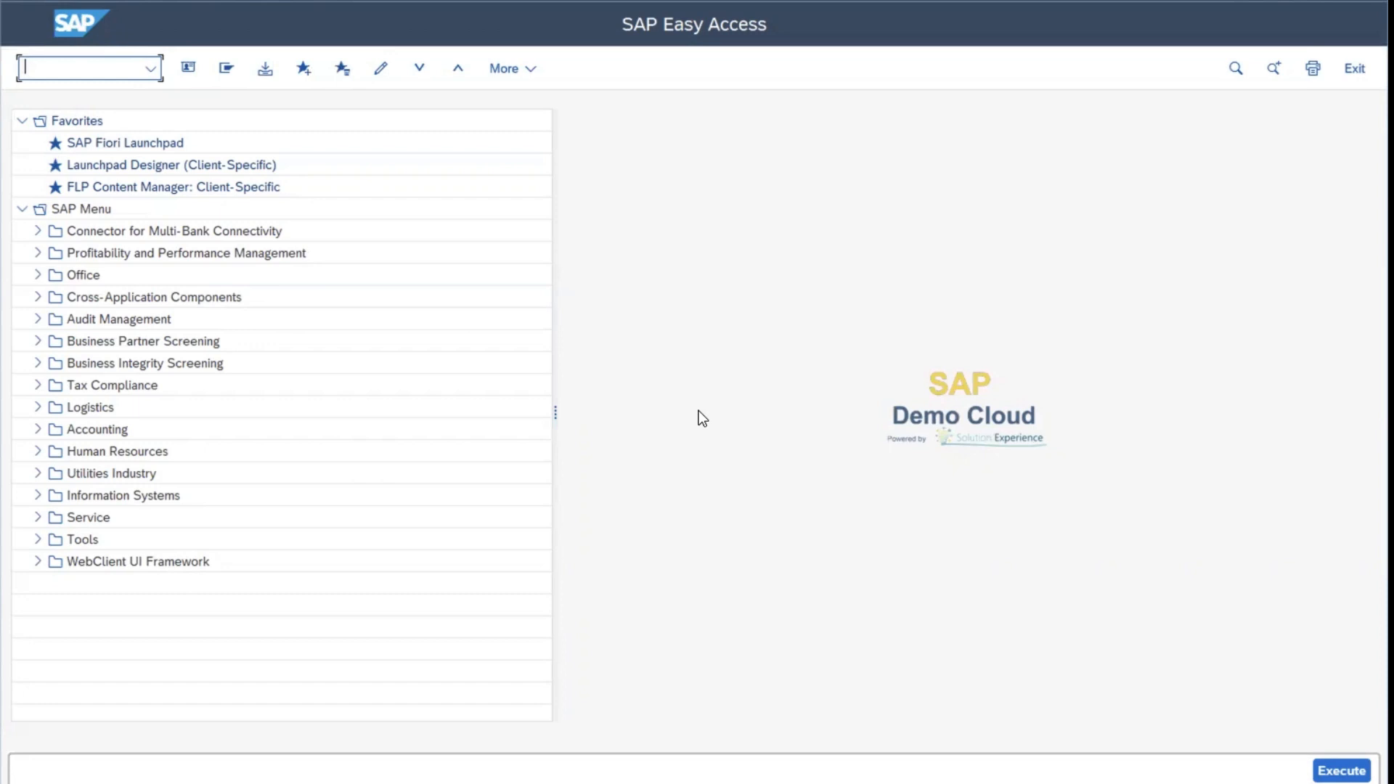
{"action": "mouse_move", "coordinate": [301, 279]}
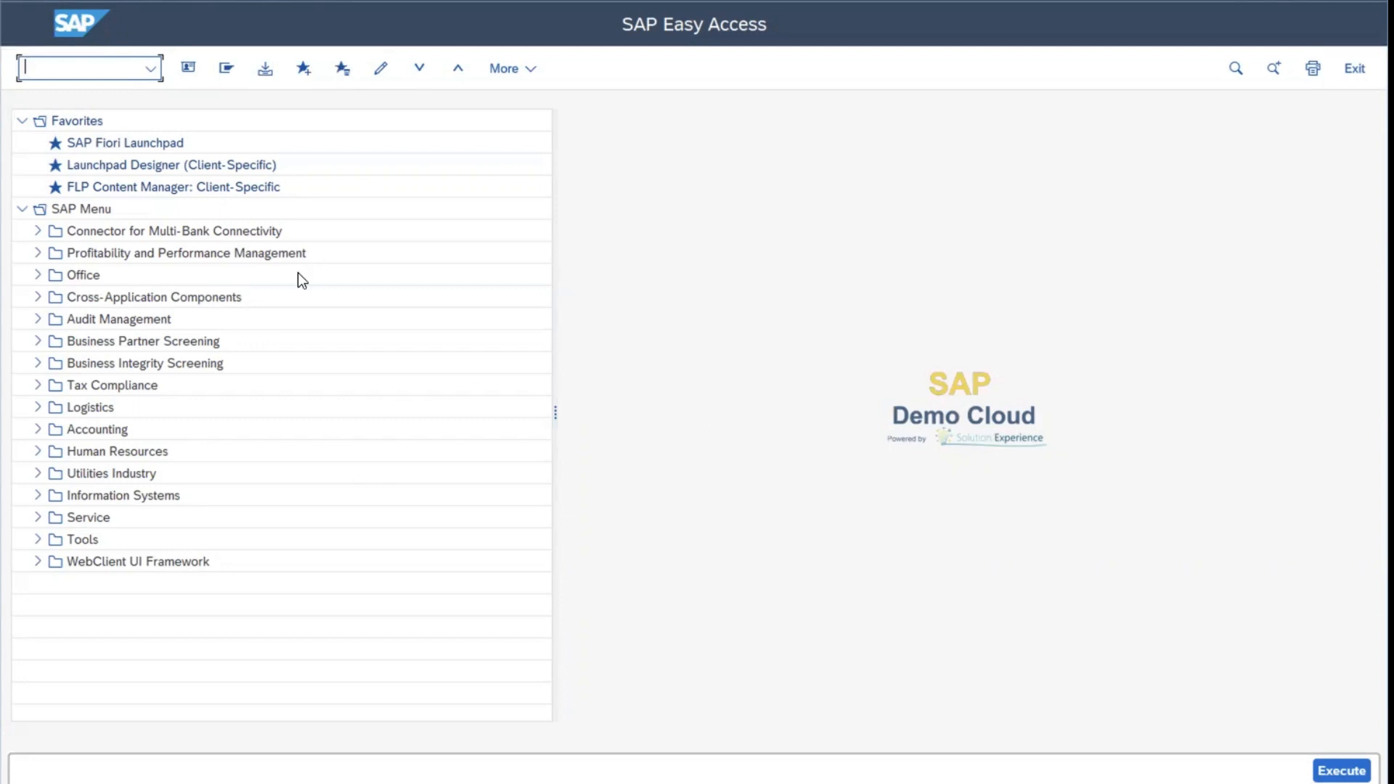
Launch transaction grpc_as_reorg from the command field history
{"action": "left_click", "coordinate": [150, 68]}
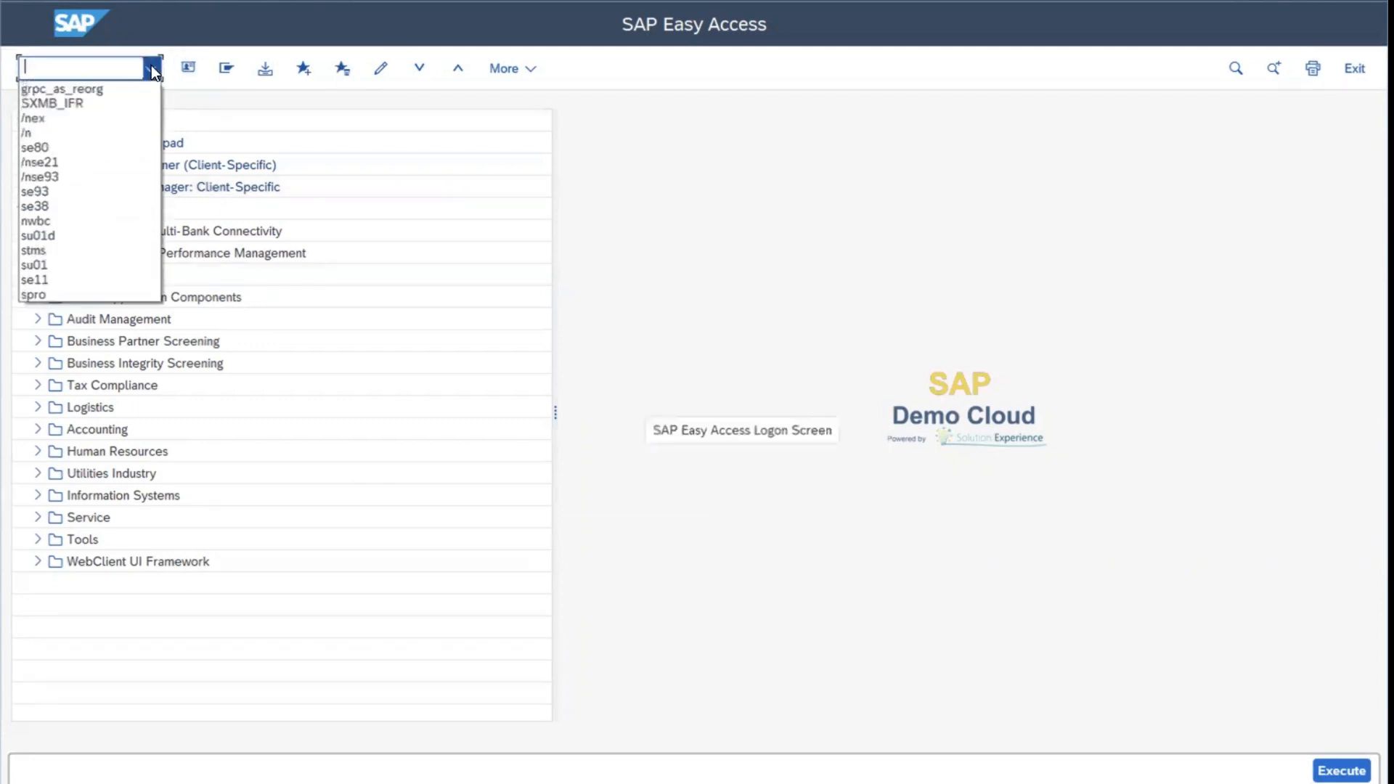
{"action": "left_click", "coordinate": [61, 89]}
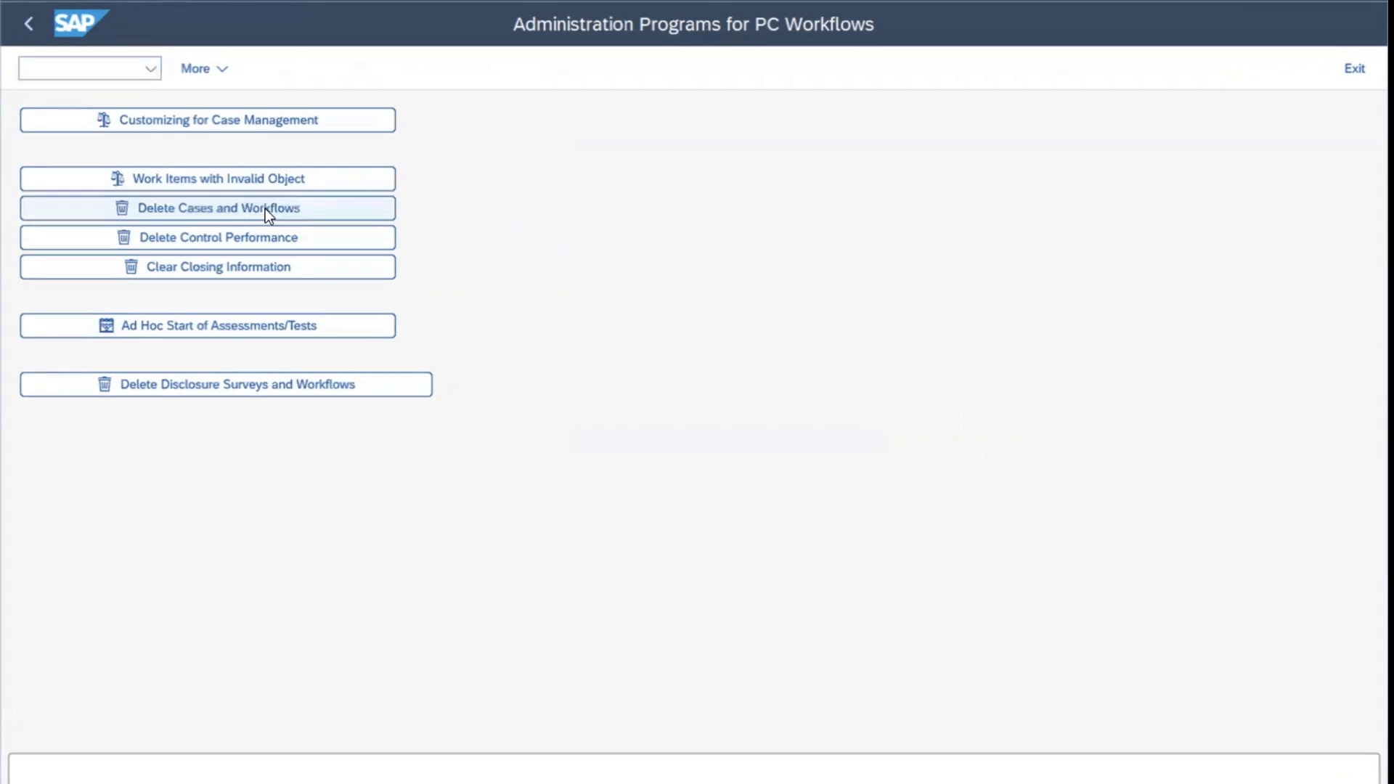
Open Delete Cases and Workflows and place the cursor in the Object ID field
{"action": "left_click", "coordinate": [217, 206]}
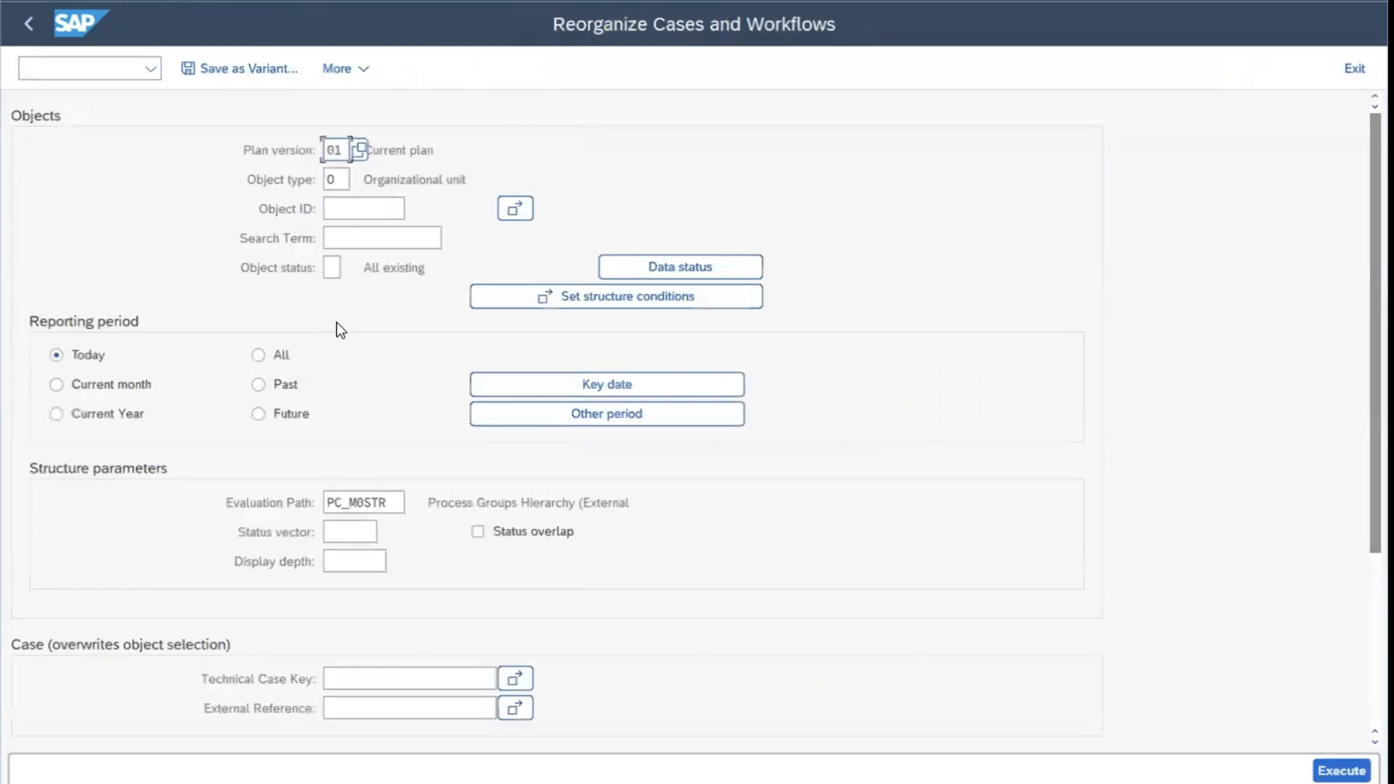
{"action": "left_click", "coordinate": [363, 208]}
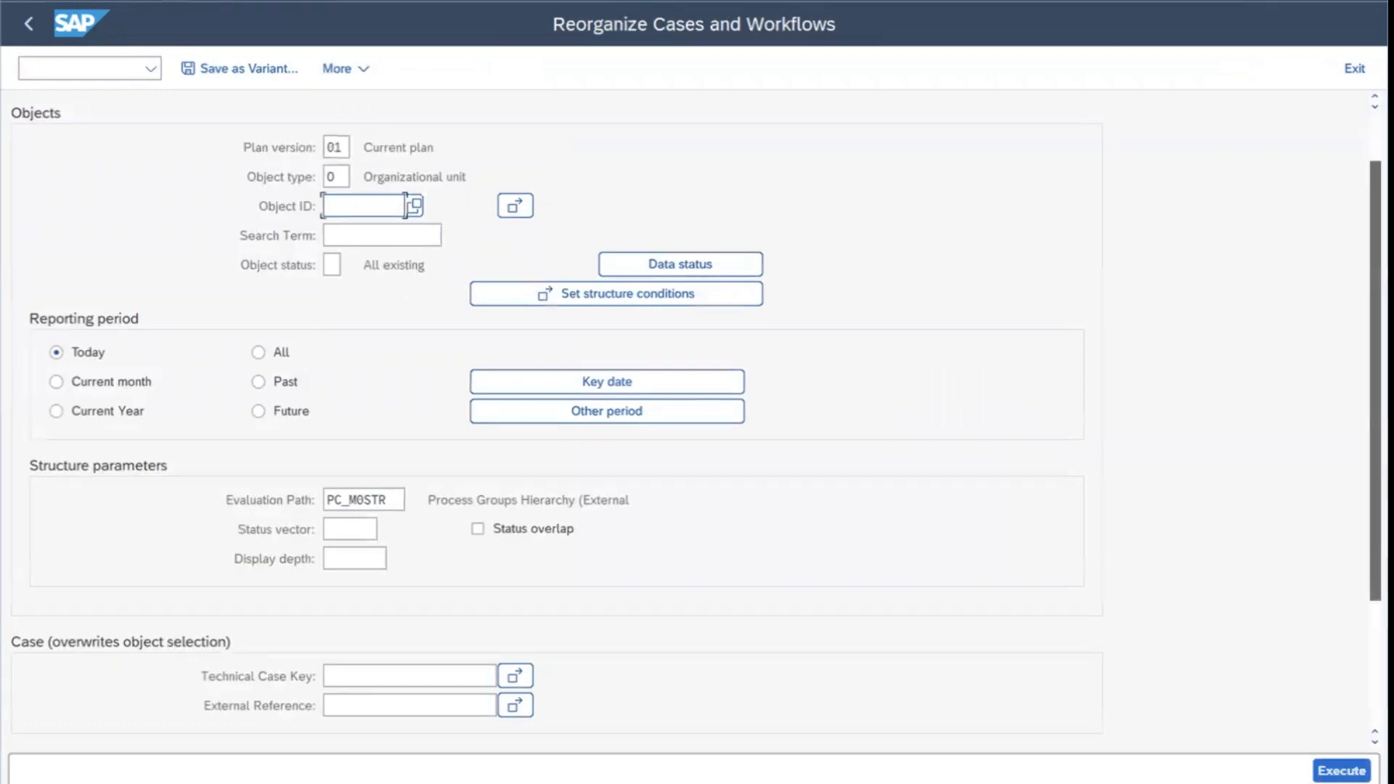
{"action": "scroll", "scroll_direction": "down", "scroll_amount": 3}
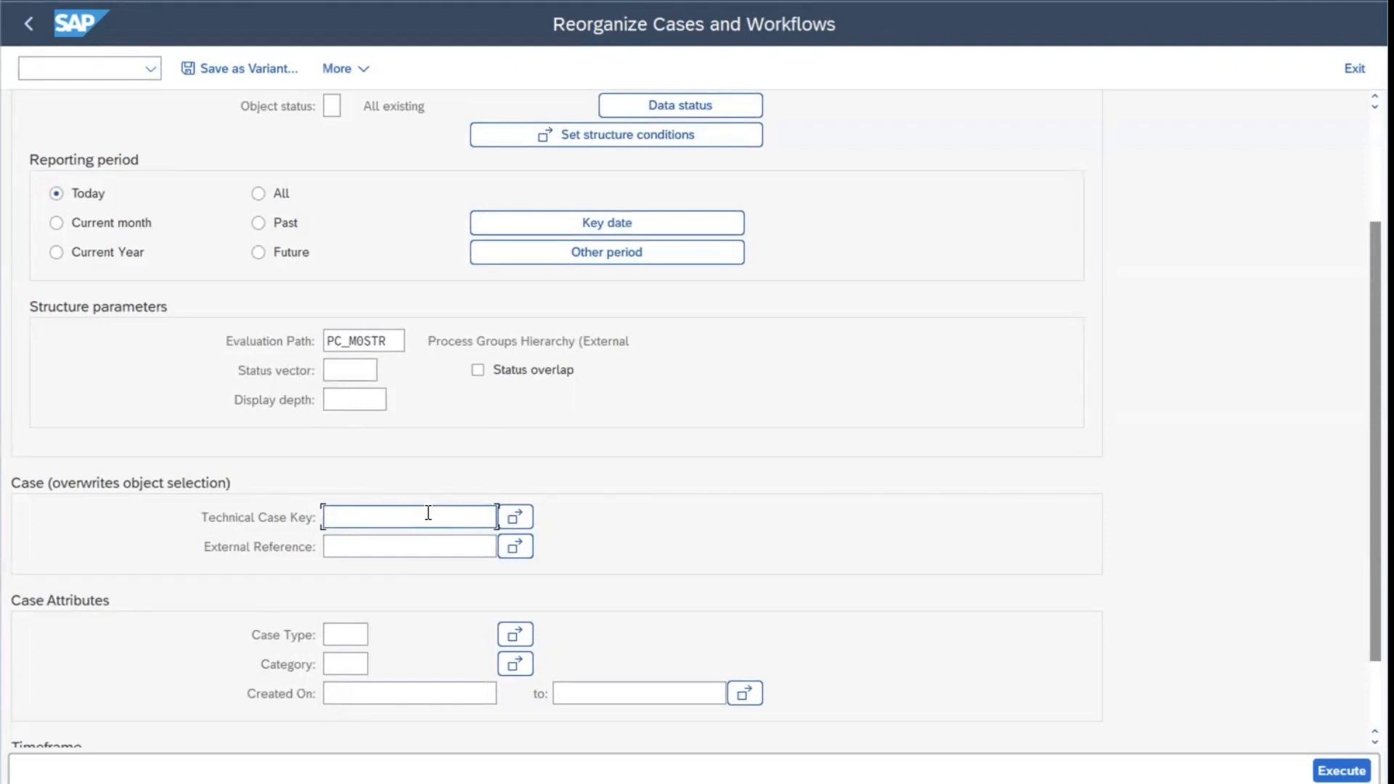
{"action": "left_click", "coordinate": [345, 634]}
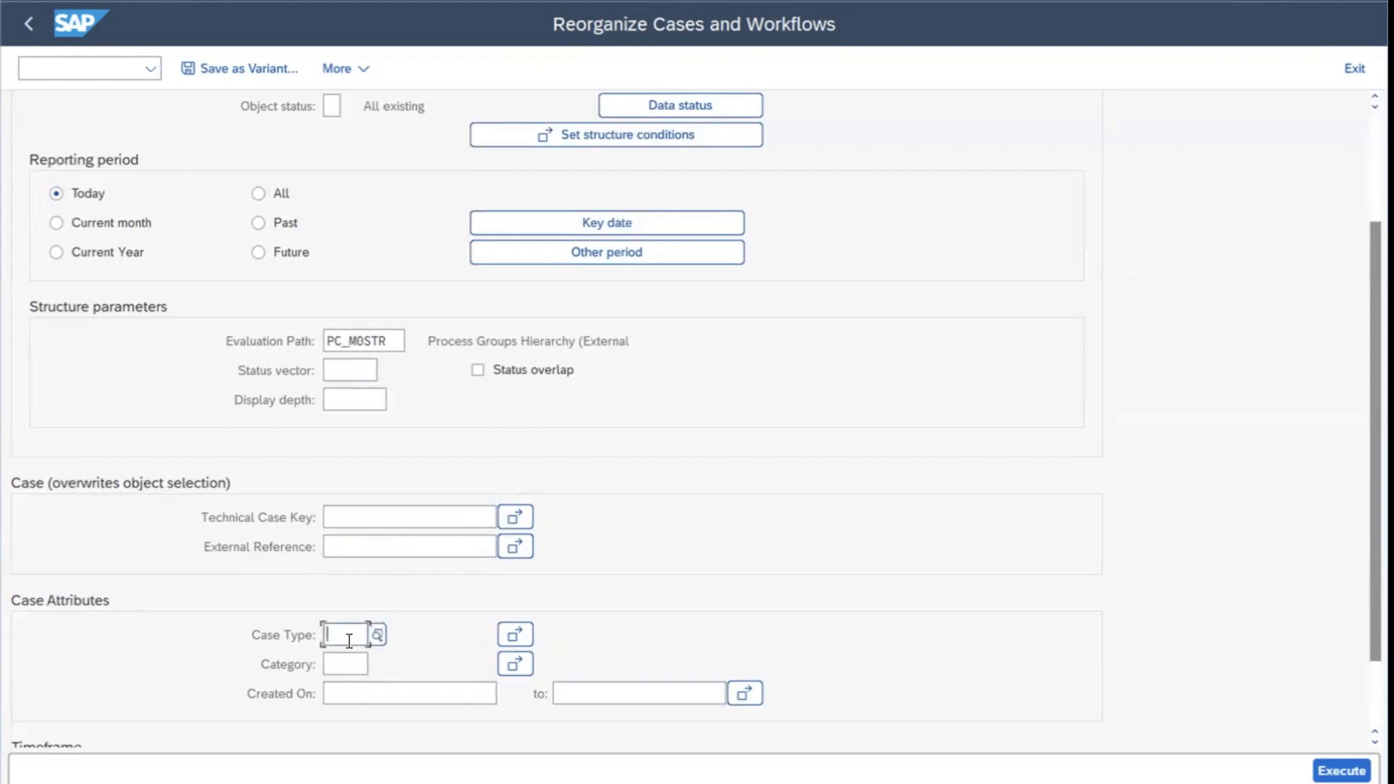